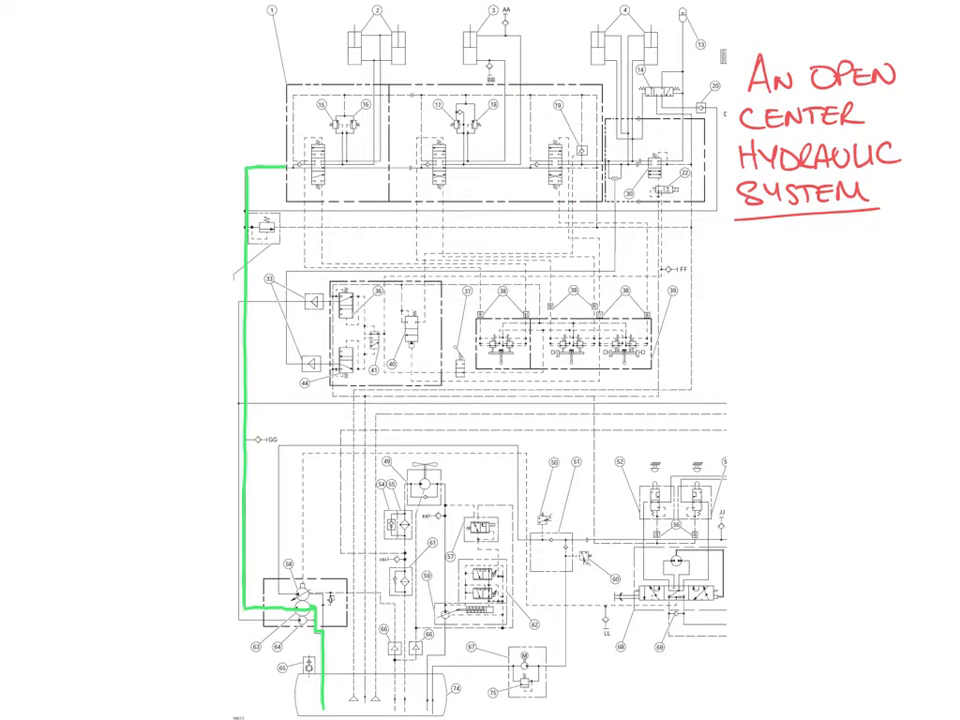
Extend the green pressure line from the left side across the top valve bank
left_click(390, 88)
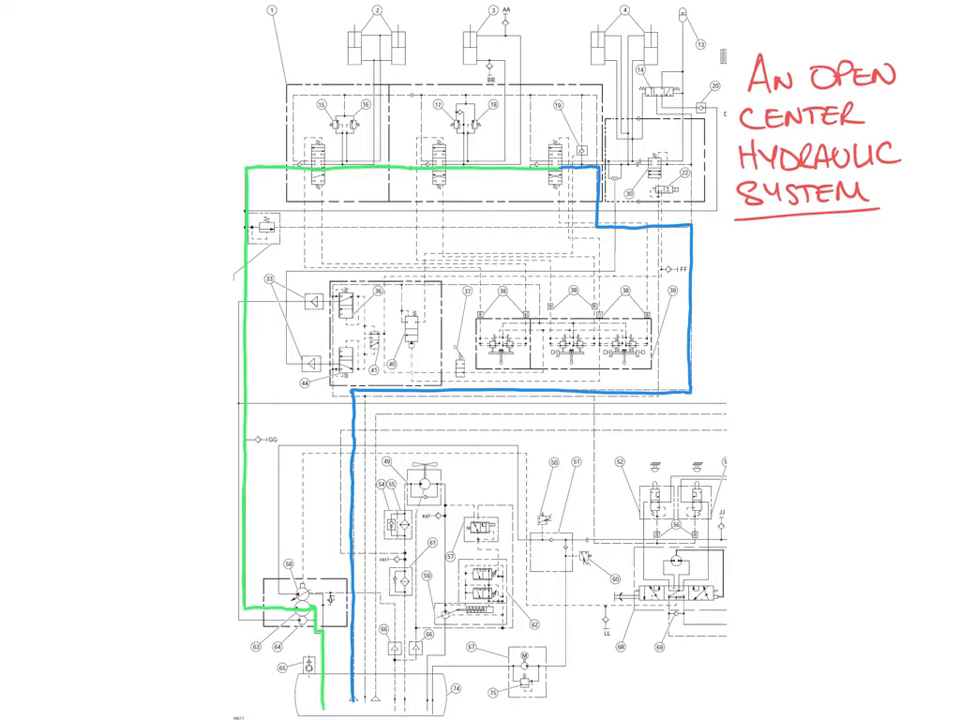
left_click(583, 224)
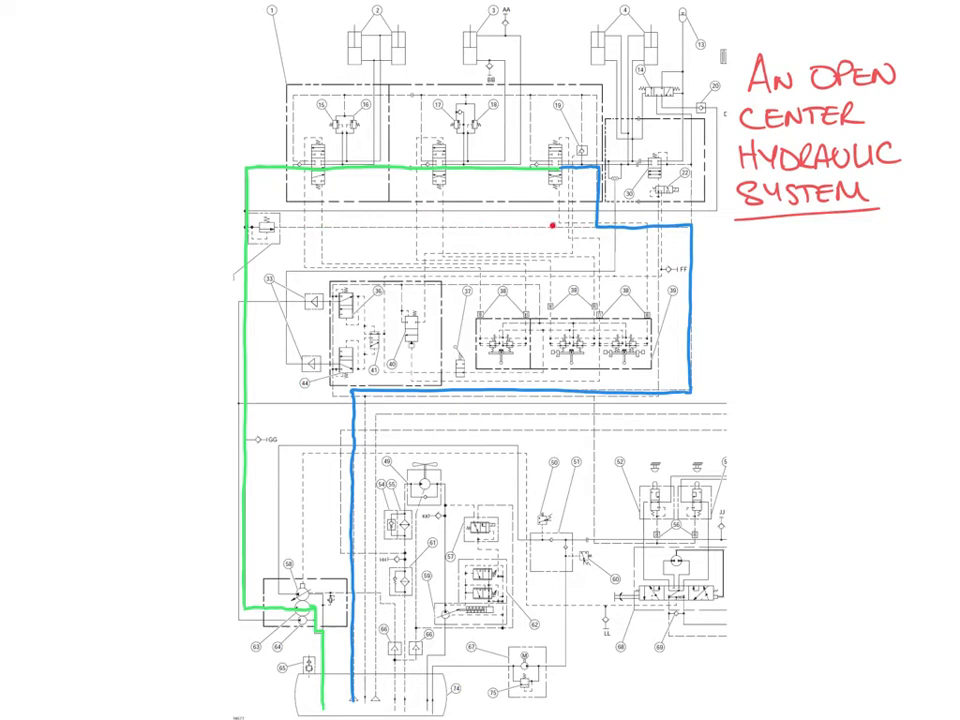
left_click_drag(553, 224, 697, 387)
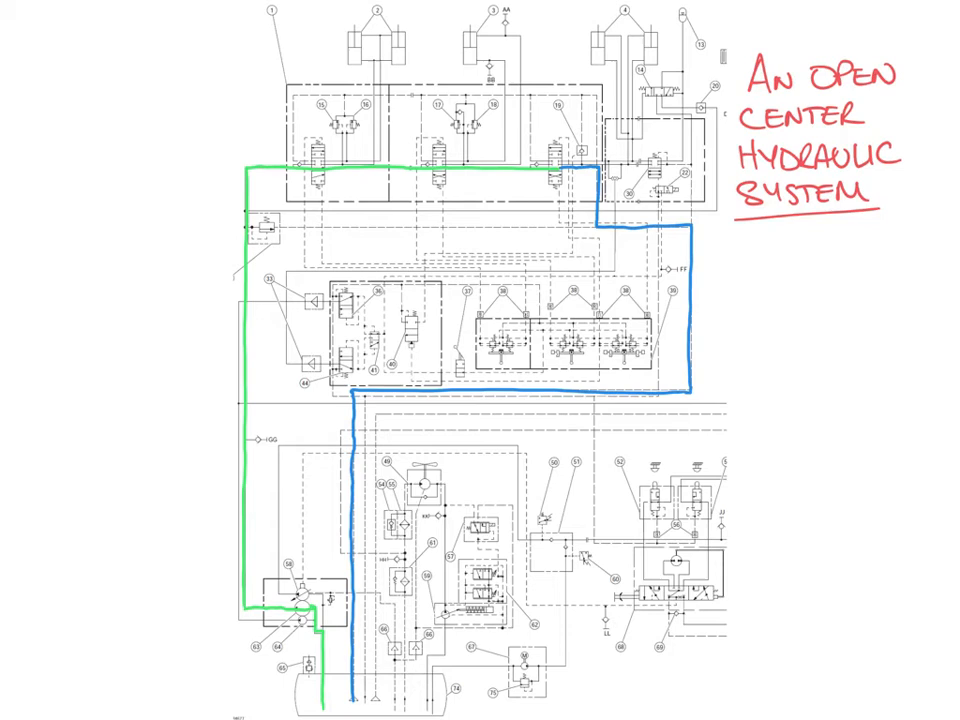
left_click(323, 691)
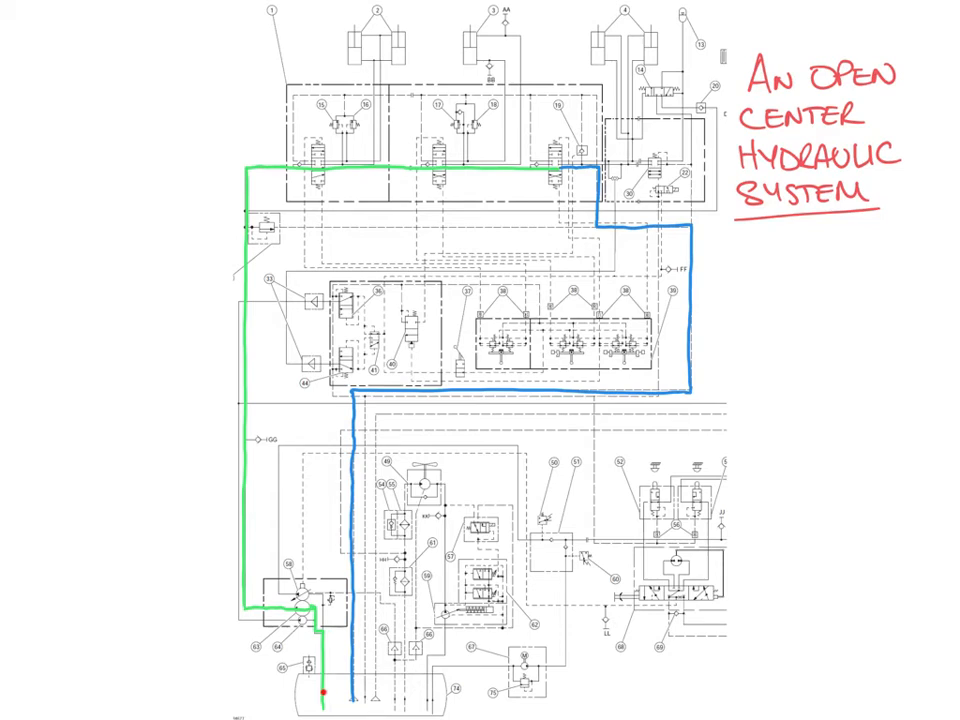